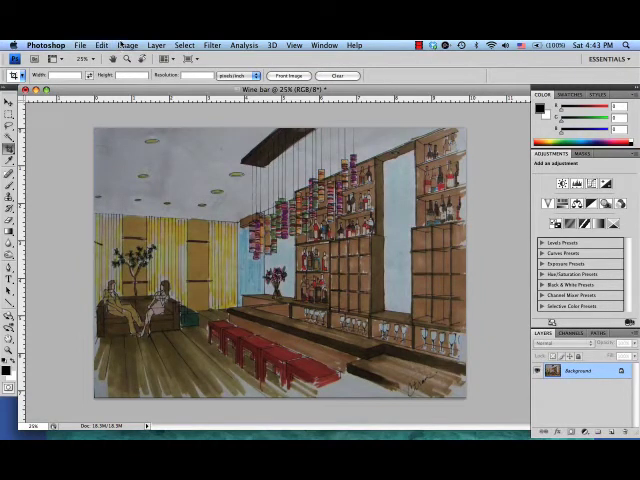
# Raise the rendering's brightness and contrast, comparing with preview off, and apply the adjustment.
pyautogui.click(128, 44)
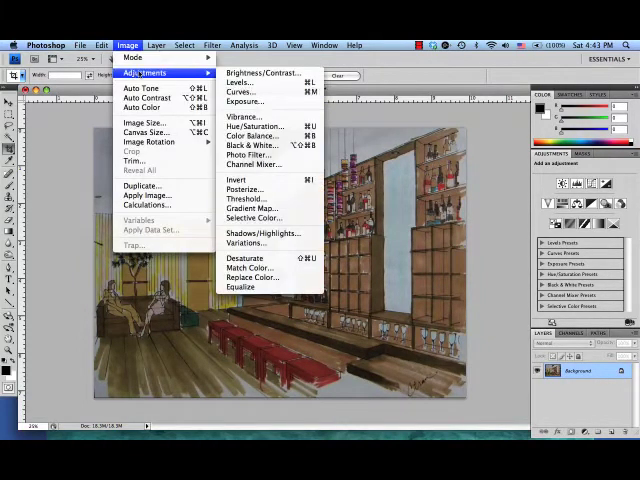
pyautogui.click(270, 72)
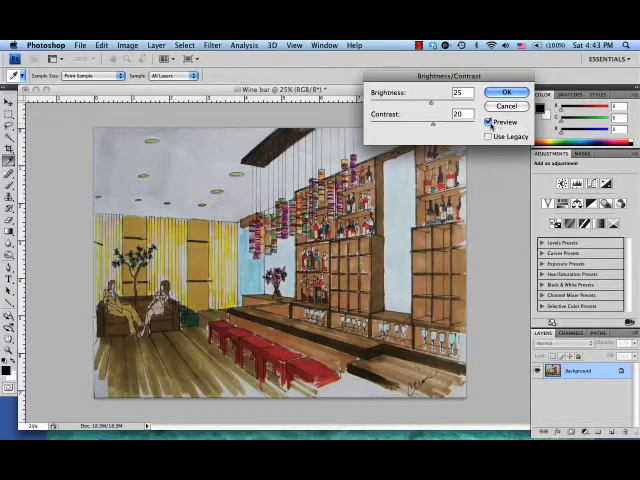
pyautogui.click(490, 122)
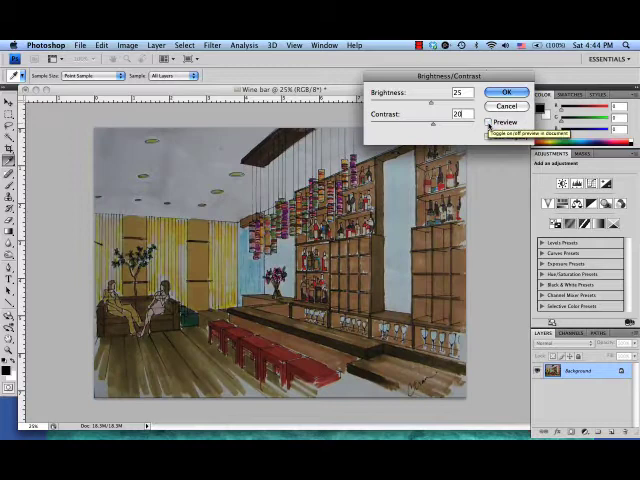
pyautogui.click(488, 122)
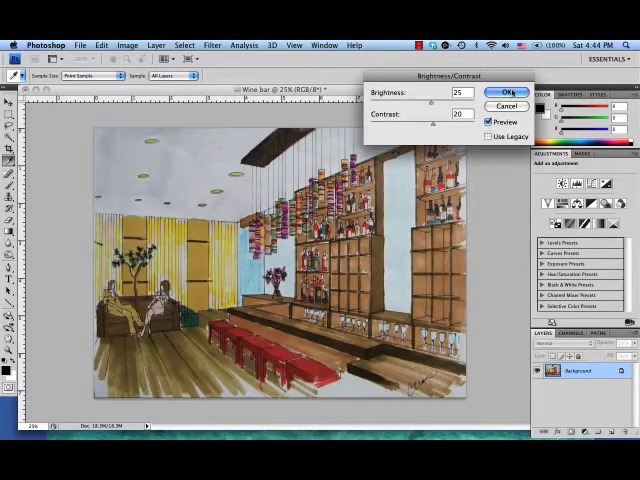
pyautogui.click(504, 92)
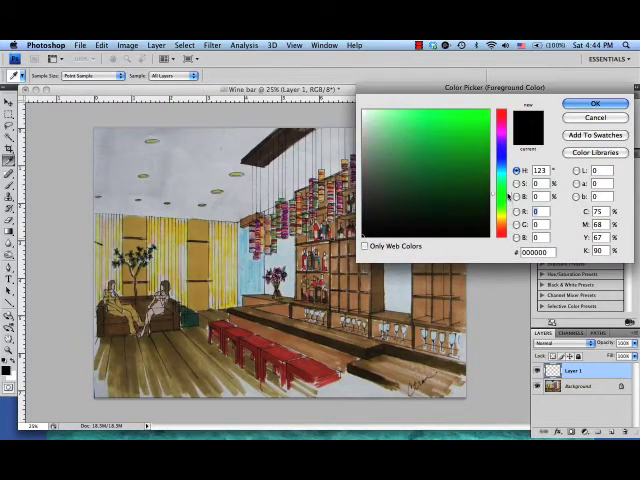
# Set the foreground colour to a bright green in the Color Picker.
pyautogui.click(428, 116)
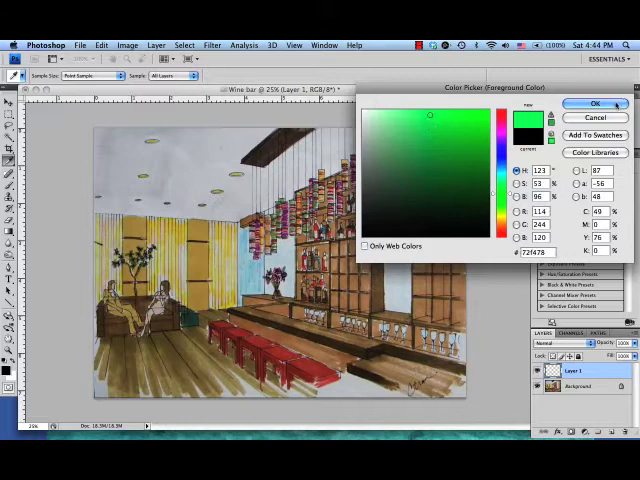
pyautogui.click(594, 104)
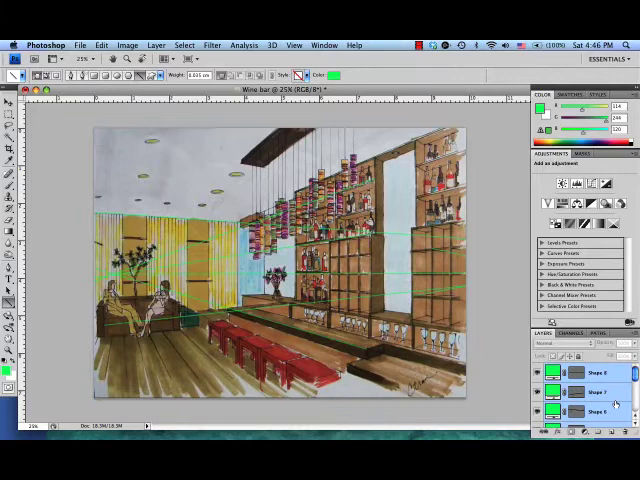
# Bring up the merge options for the selected green perspective-line shape layers.
pyautogui.scroll(-3)
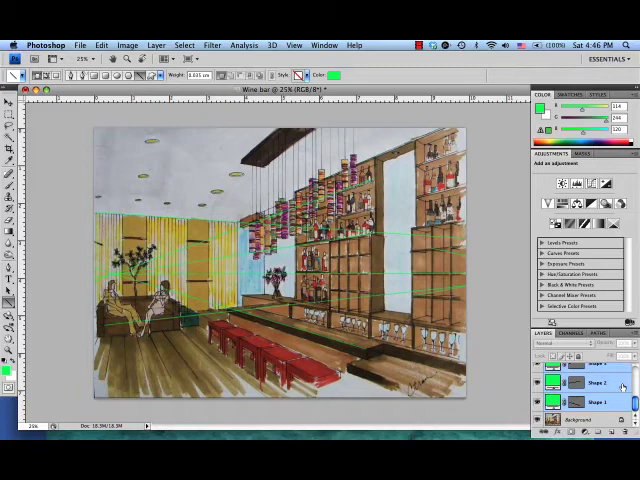
pyautogui.rightClick(590, 388)
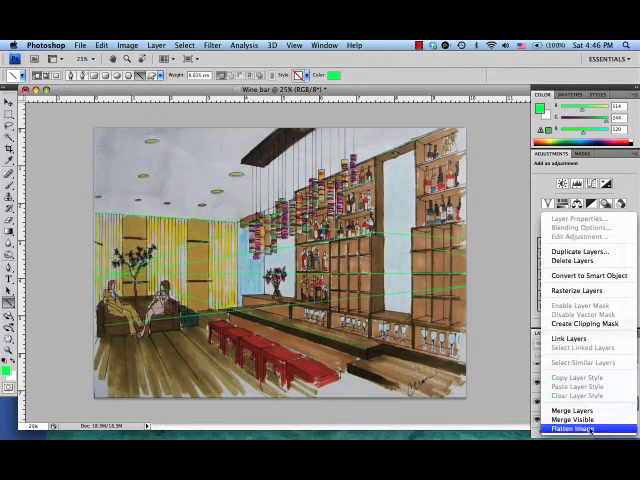